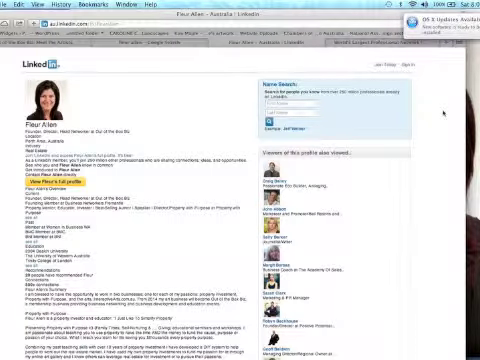
scroll(down, 3)
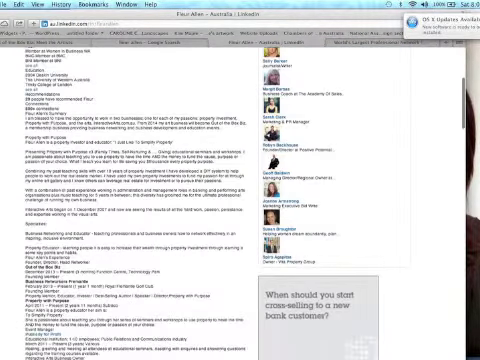
scroll(down, 3)
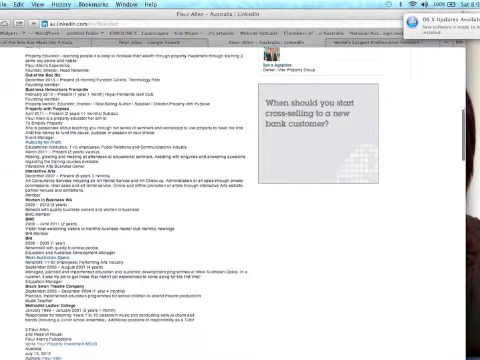
scroll(down, 3)
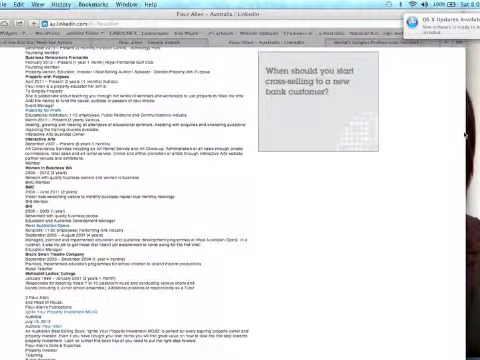
scroll(down, 3)
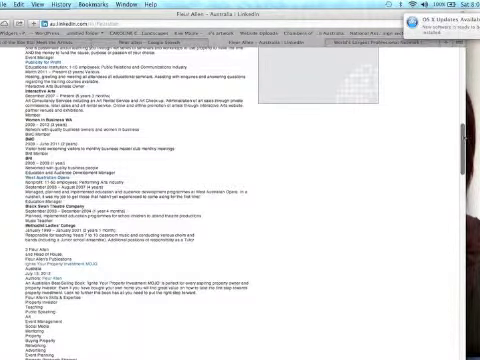
scroll(down, 3)
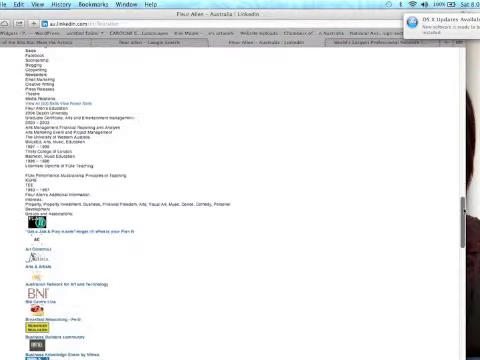
scroll(down, 3)
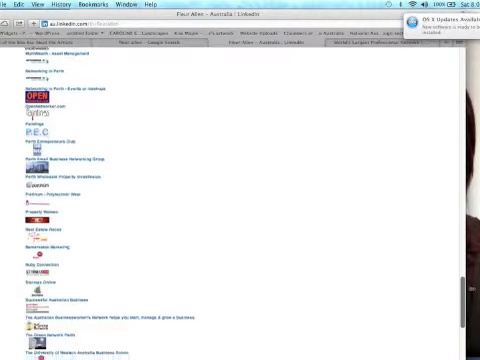
scroll(down, 3)
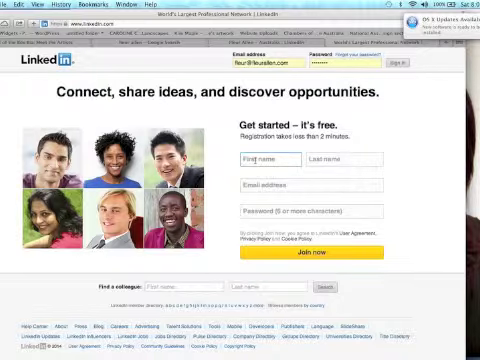
text(Su)
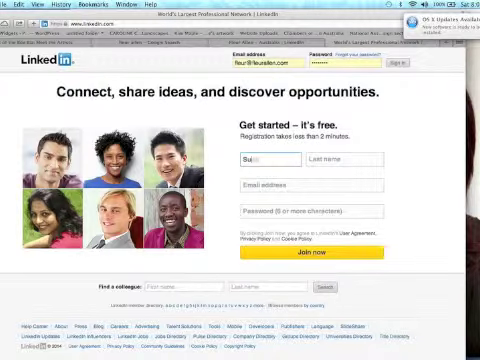
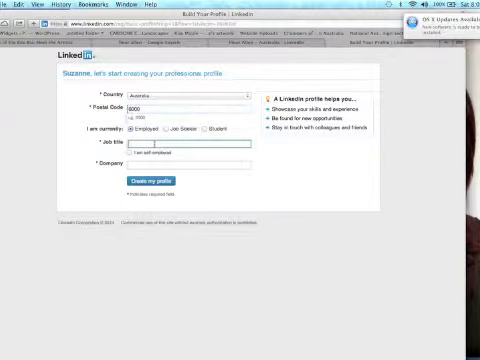
Enter the job title and company details, then create the profile.
text(Busi)
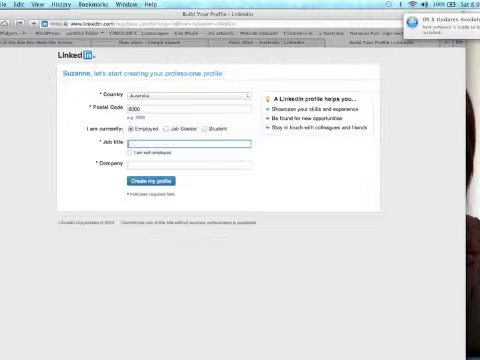
text(Head)
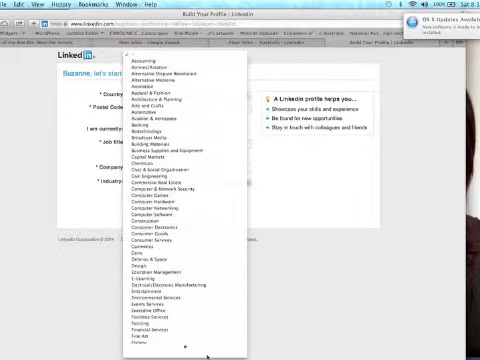
scroll(down, 3)
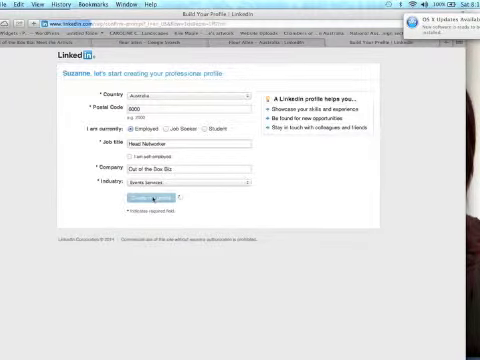
click(140, 204)
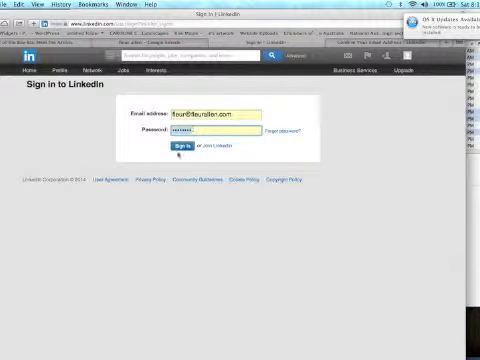
Sign in, re-entering the password after the first attempt is rejected.
click(180, 148)
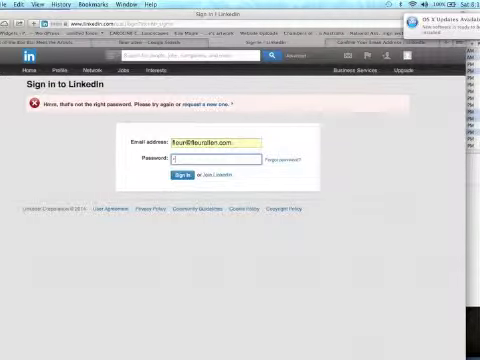
text(password)
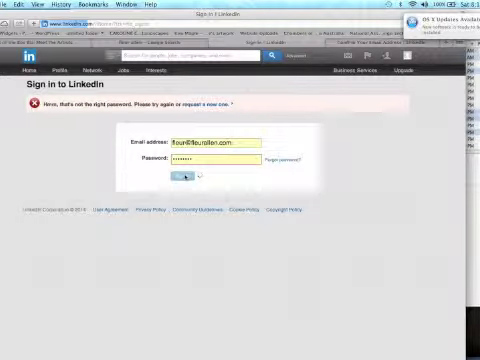
click(180, 178)
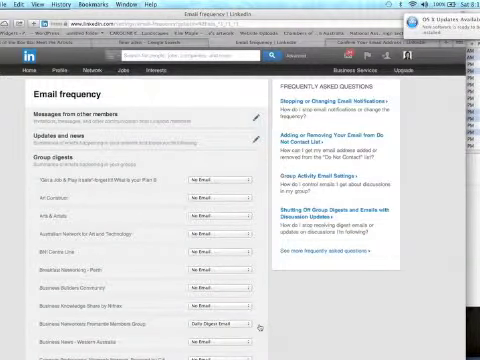
Scroll through the group digest dropdowns set to No Email.
scroll(down, 3)
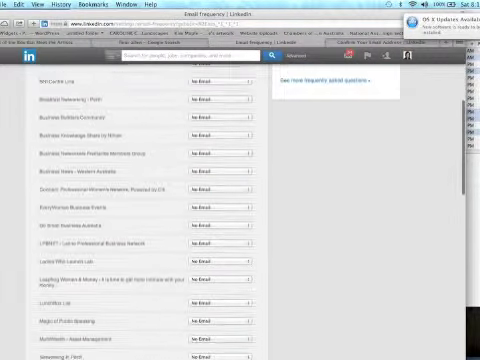
scroll(down, 3)
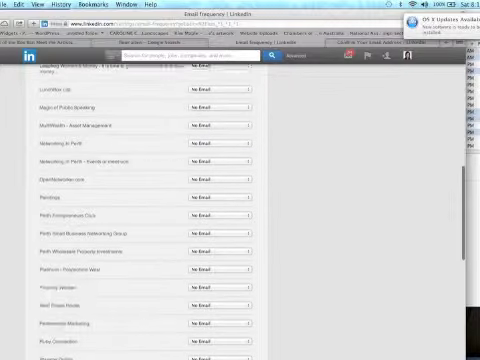